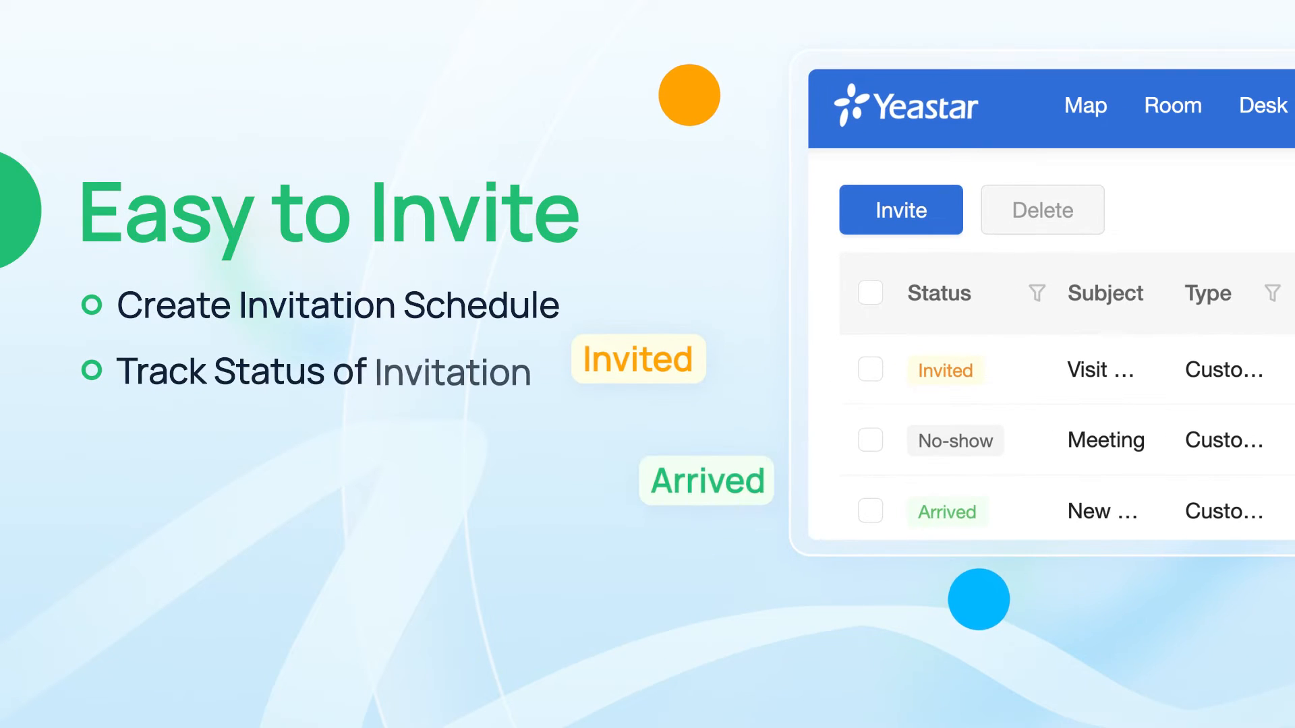
Reveal the Check In, Check-in Questionnaire and Delete actions from the invitation's Operation menu
left_click(890, 484)
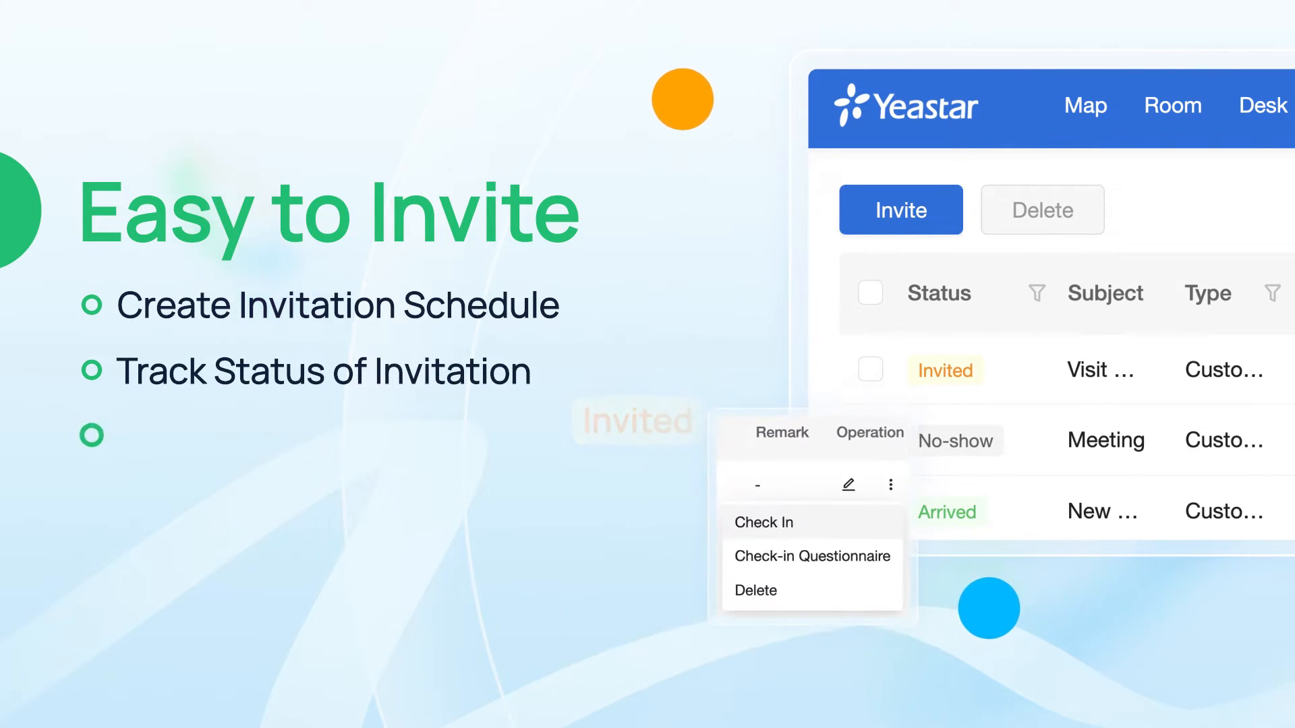